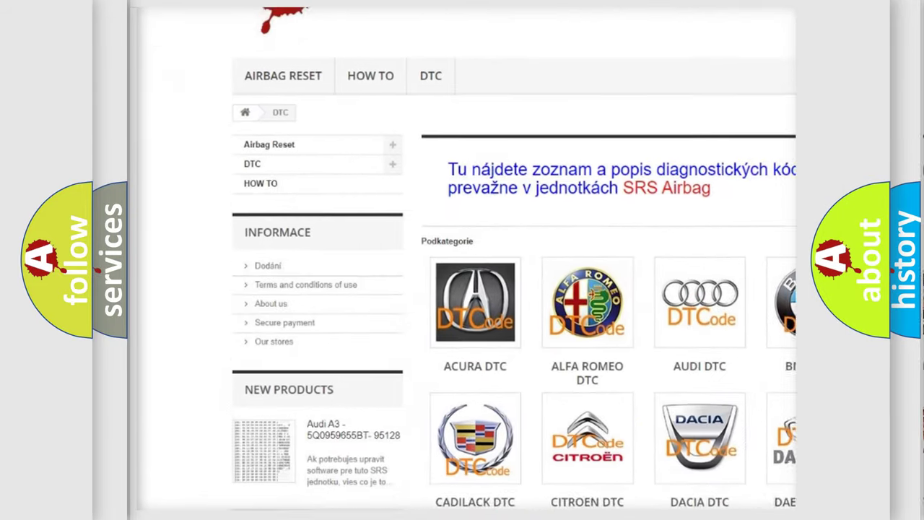
scroll("down", 3)
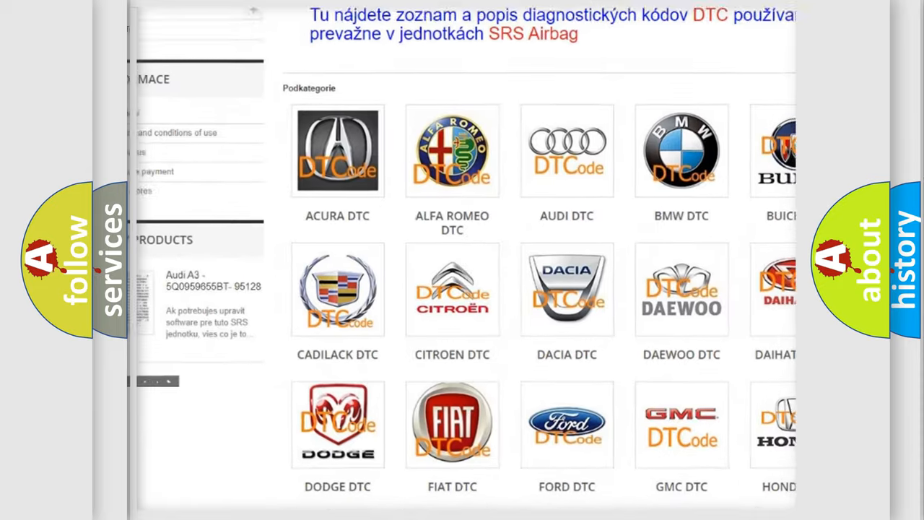
scroll("down", 3)
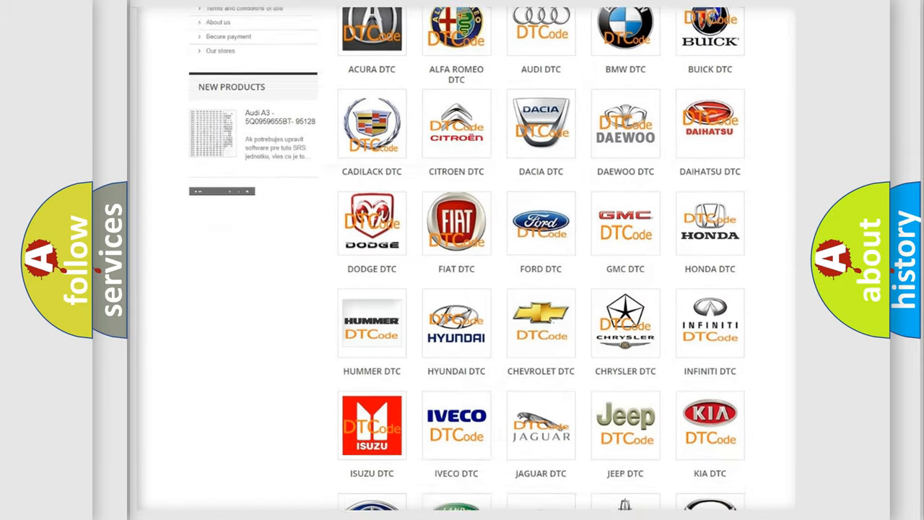
scroll("down", 3)
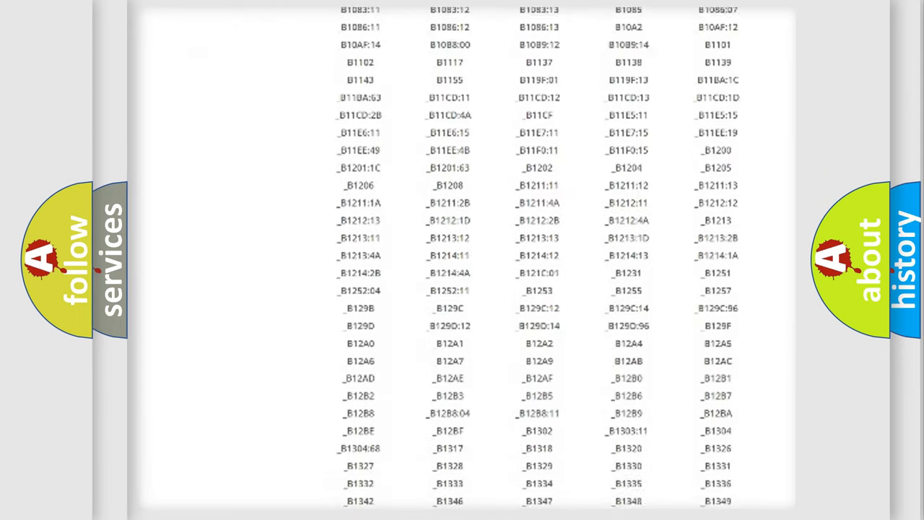
scroll("down", 3)
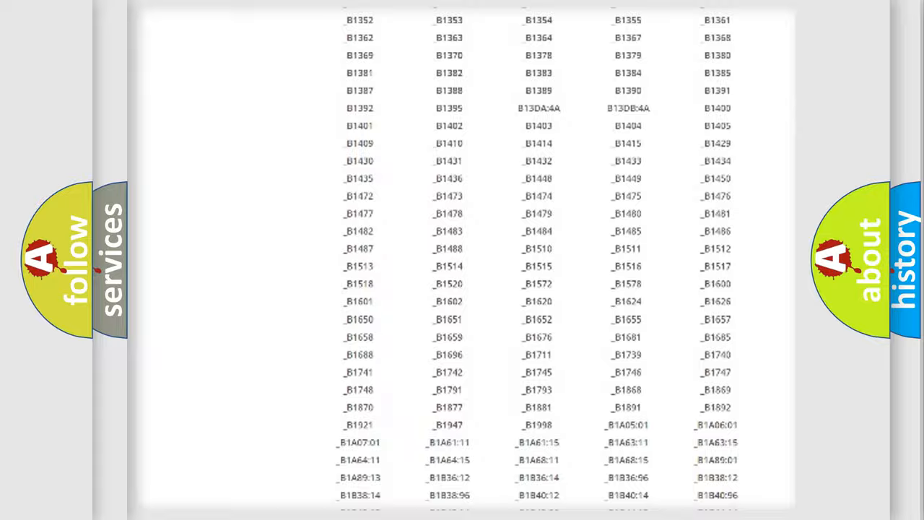